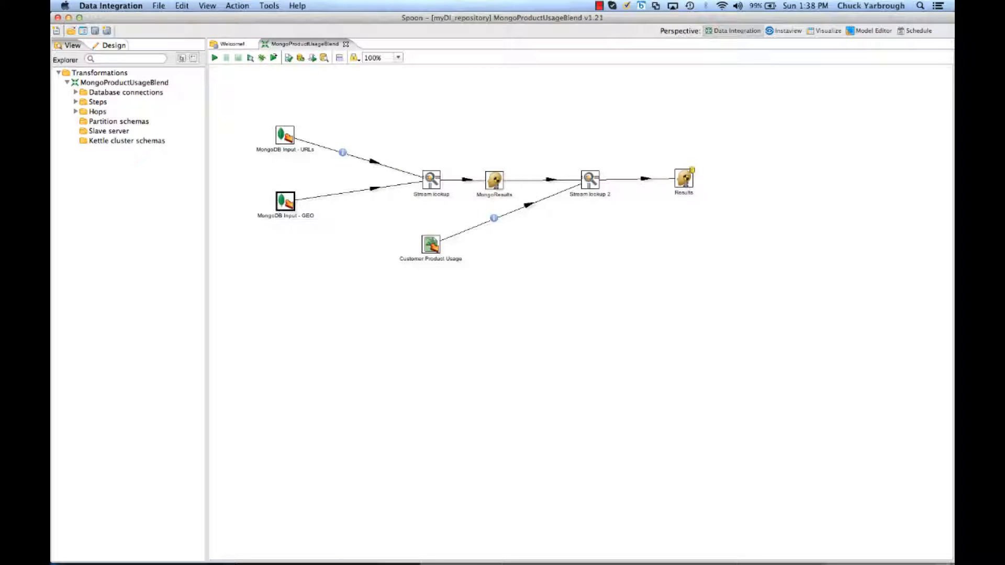
{"action": "mouse_move", "coordinate": [274, 121]}
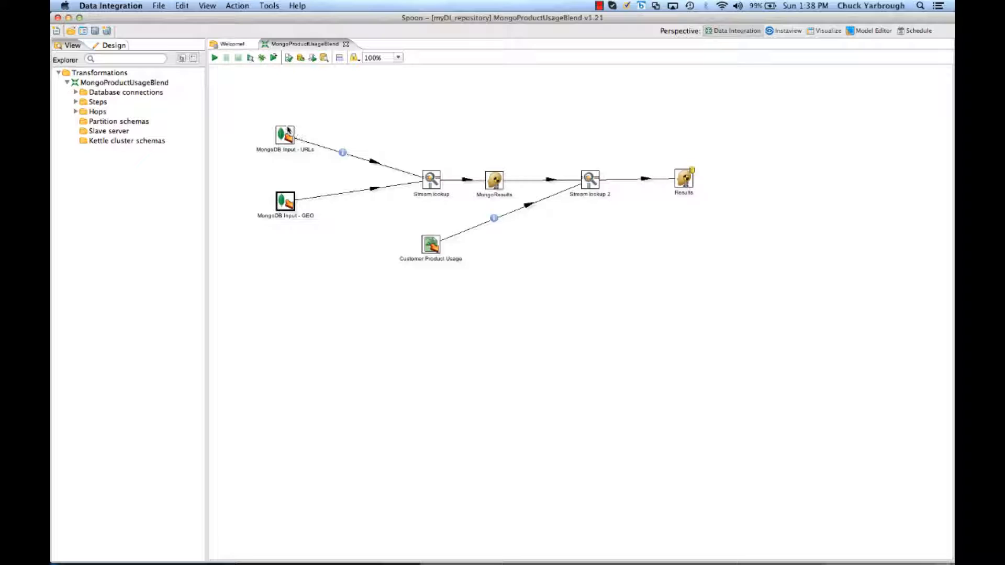
{"action": "mouse_move", "coordinate": [285, 135]}
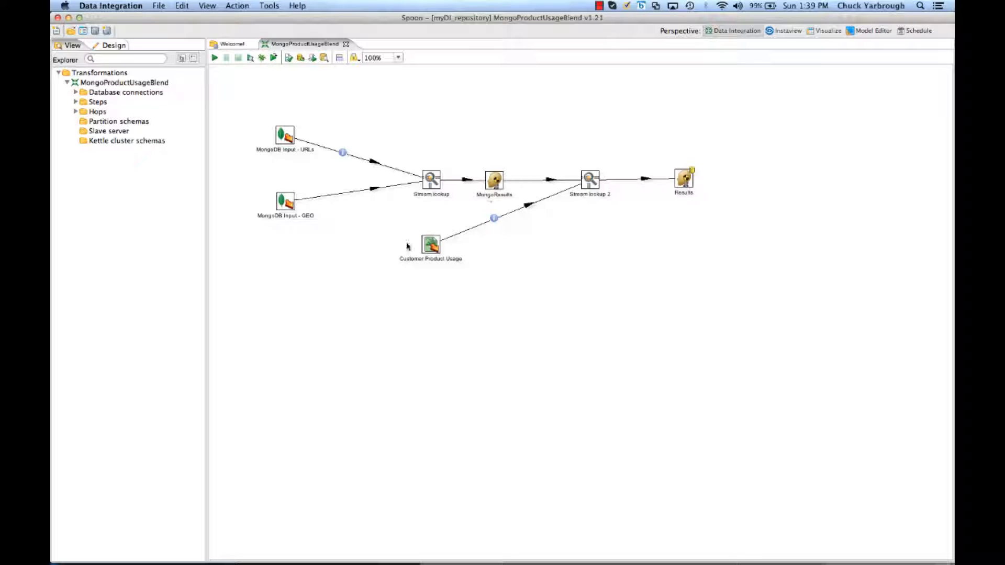
{"action": "mouse_move", "coordinate": [407, 257]}
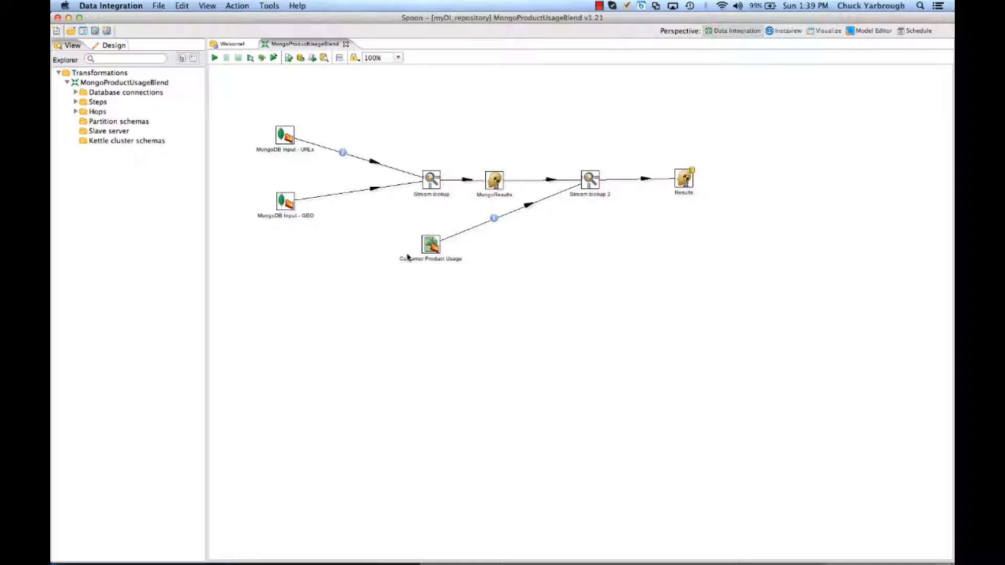
{"action": "mouse_move", "coordinate": [438, 261]}
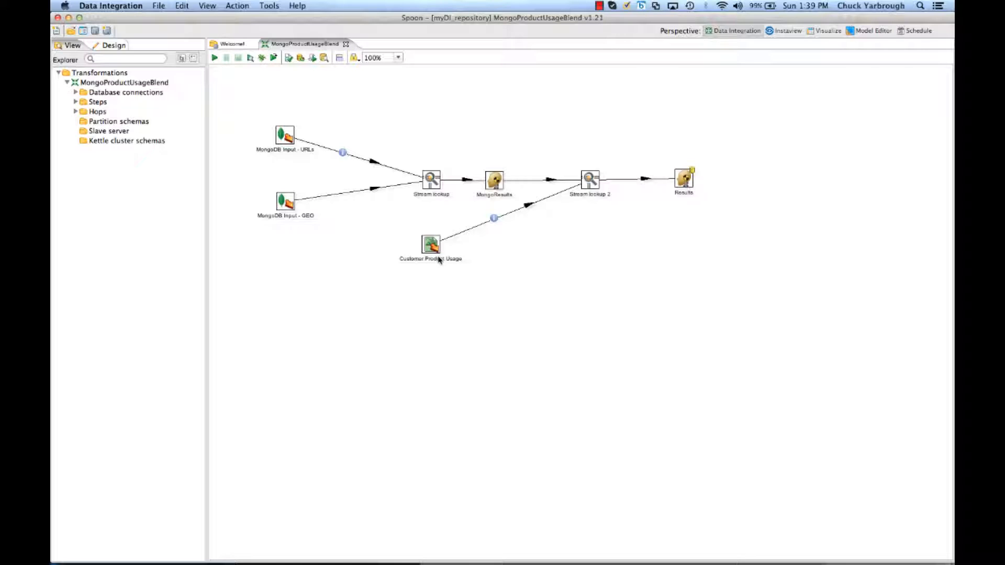
{"action": "mouse_move", "coordinate": [447, 250]}
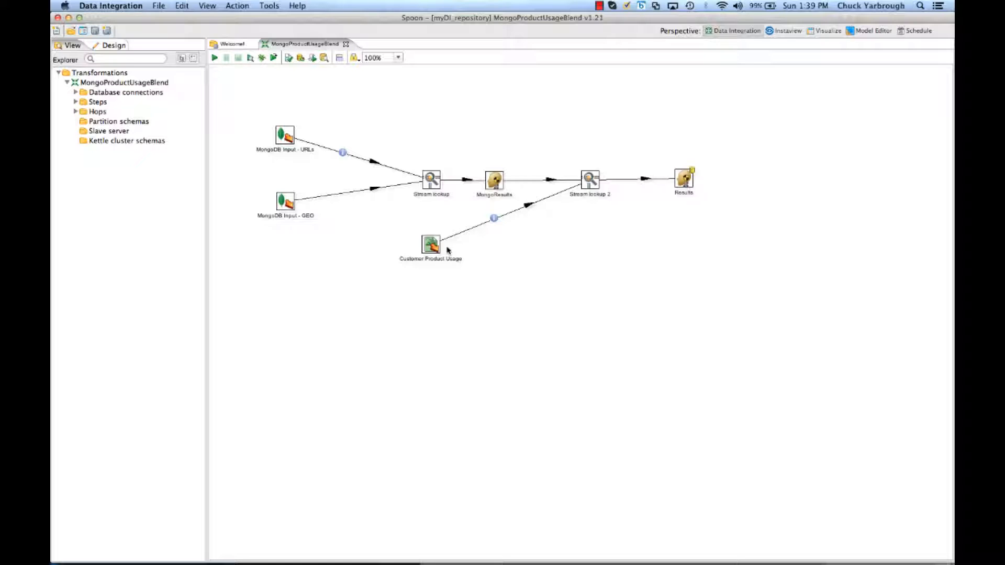
{"action": "mouse_move", "coordinate": [580, 168]}
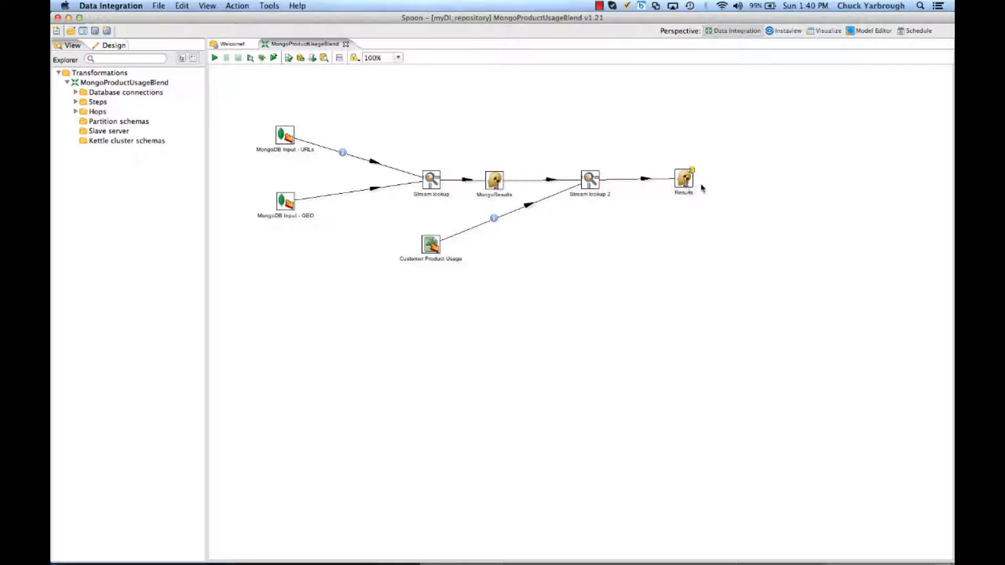
{"action": "mouse_move", "coordinate": [684, 178]}
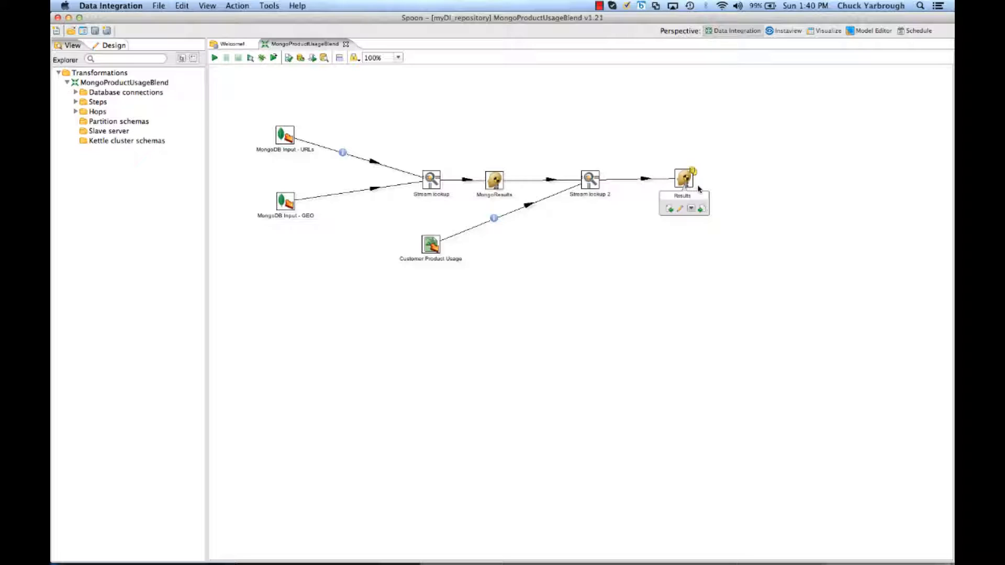
{"action": "mouse_move", "coordinate": [698, 190]}
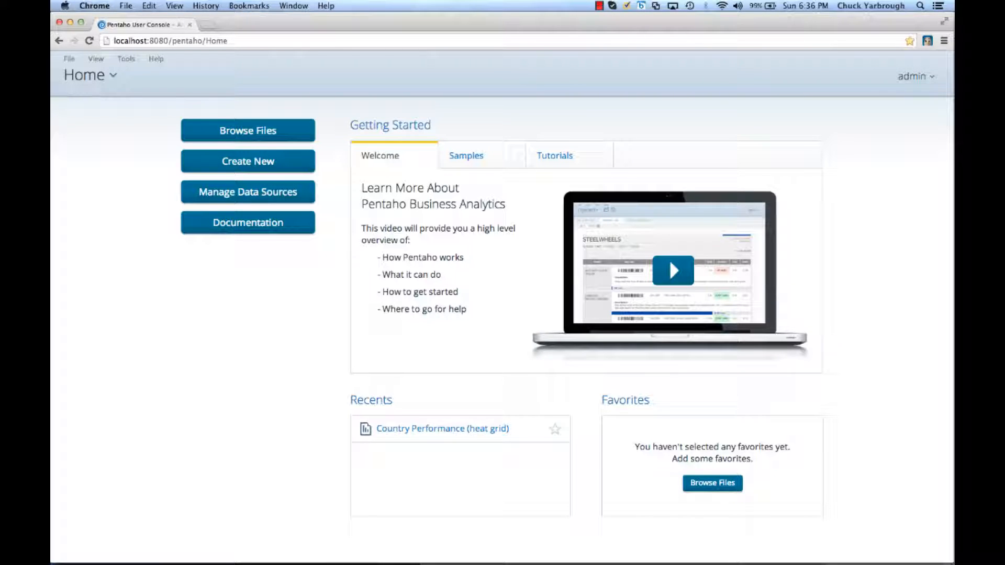
{"action": "mouse_move", "coordinate": [247, 161]}
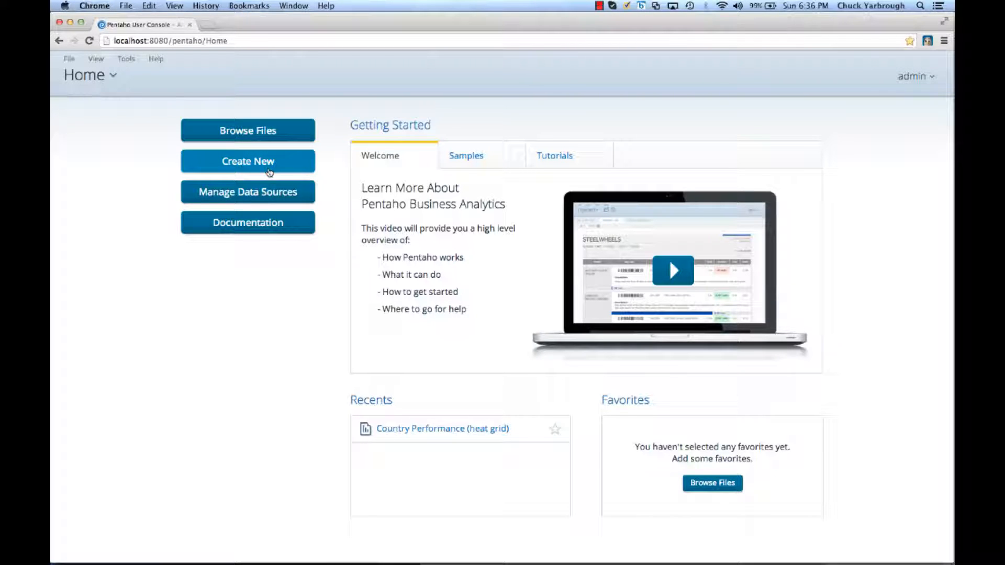
- Create a new Analysis Report on the MongoProductBlend data source
{"action": "left_click", "coordinate": [247, 161]}
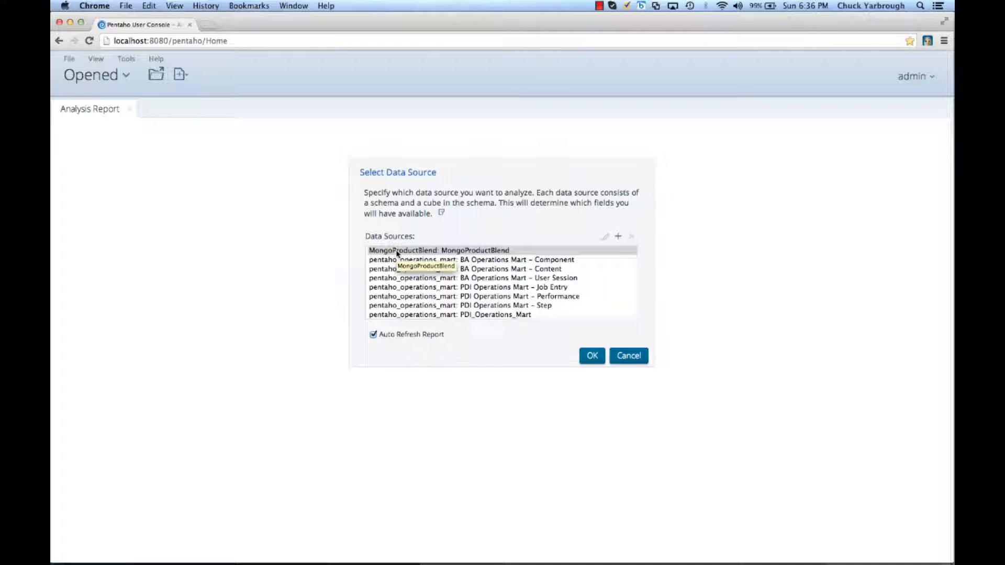
{"action": "mouse_move", "coordinate": [575, 339]}
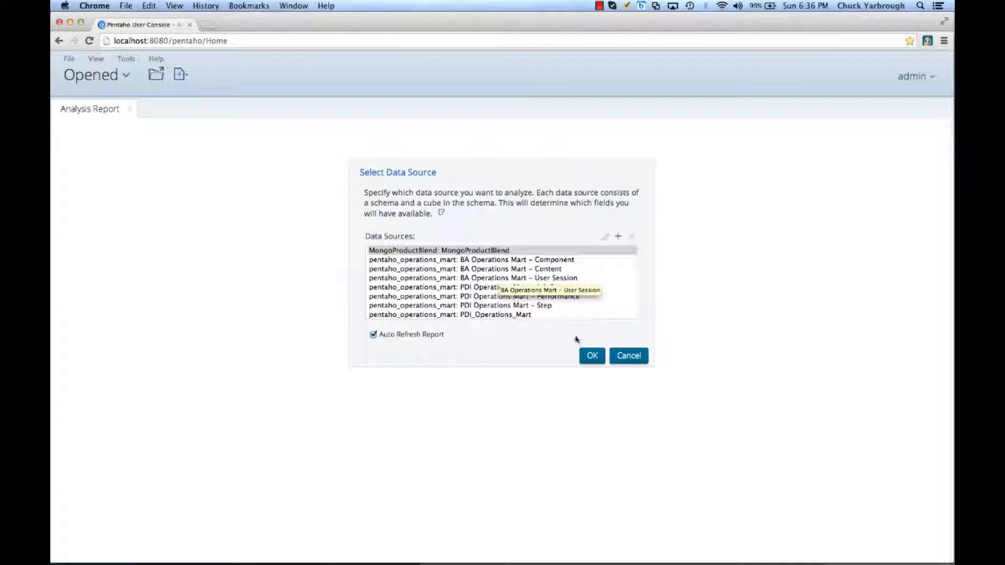
{"action": "left_click", "coordinate": [591, 355]}
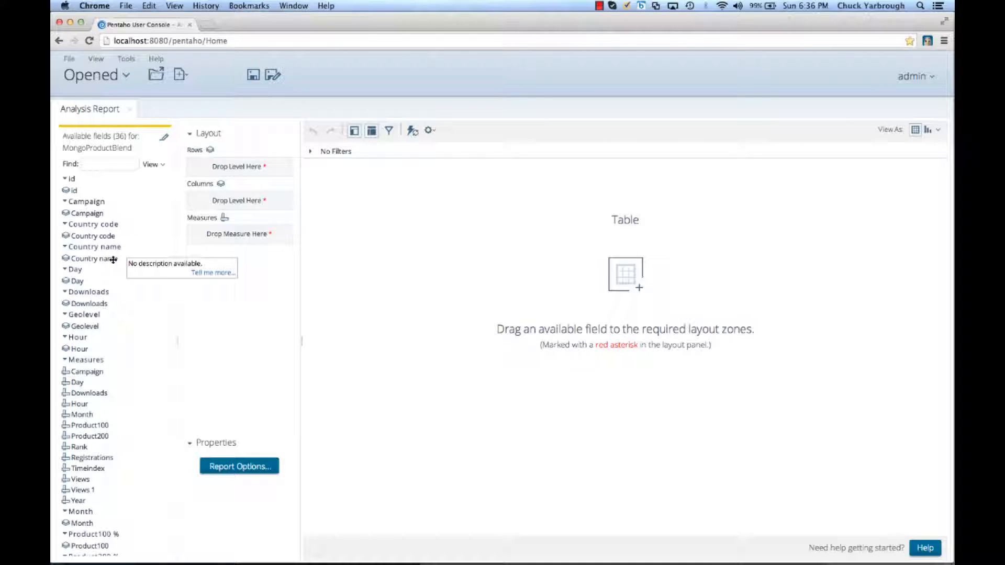
{"action": "mouse_move", "coordinate": [81, 236]}
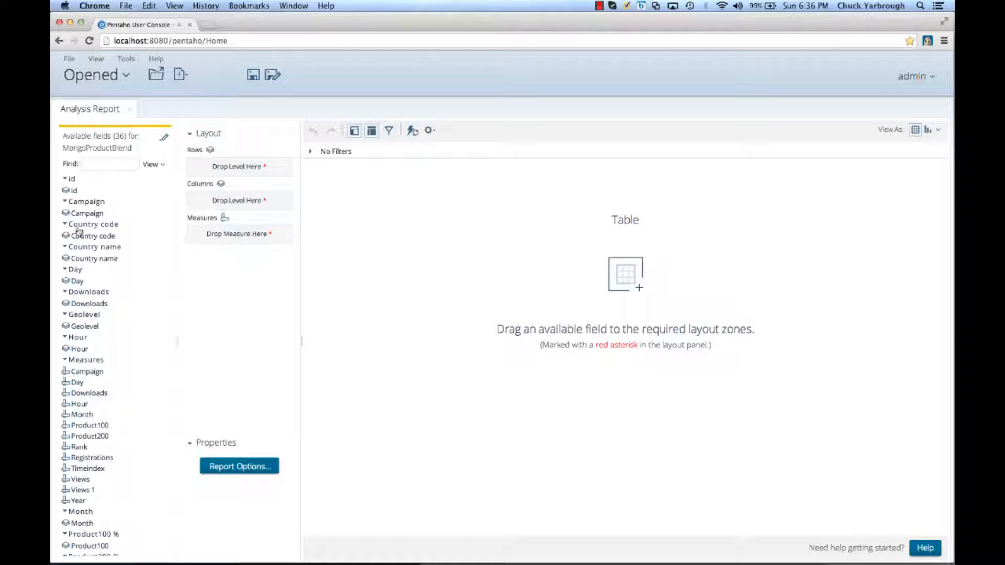
- Add Campaign, Startpage and Country name as rows with Views as the measure
{"action": "left_click_drag", "start_coordinate": [87, 201], "coordinate": [239, 167]}
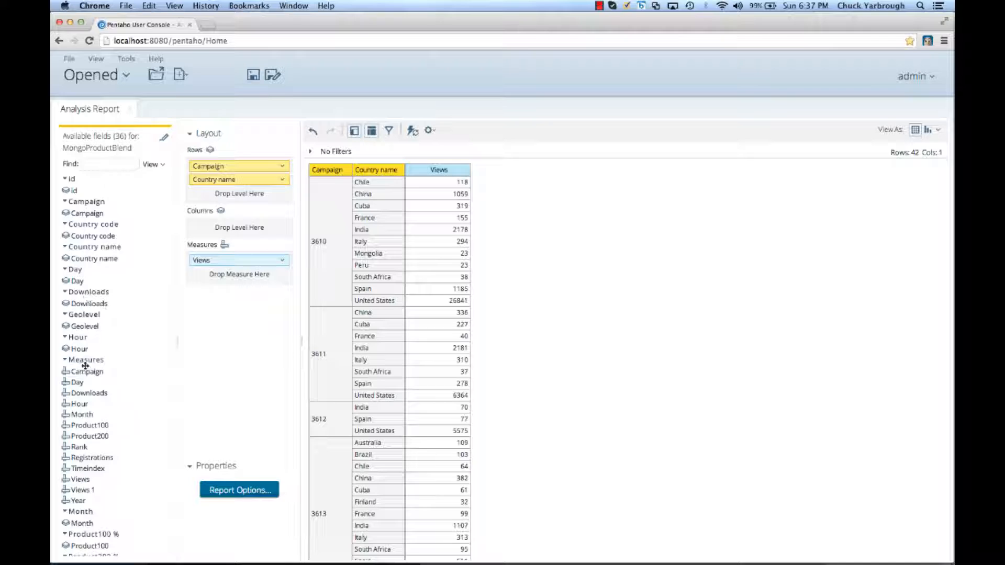
{"action": "scroll", "scroll_direction": "down", "scroll_amount": 3}
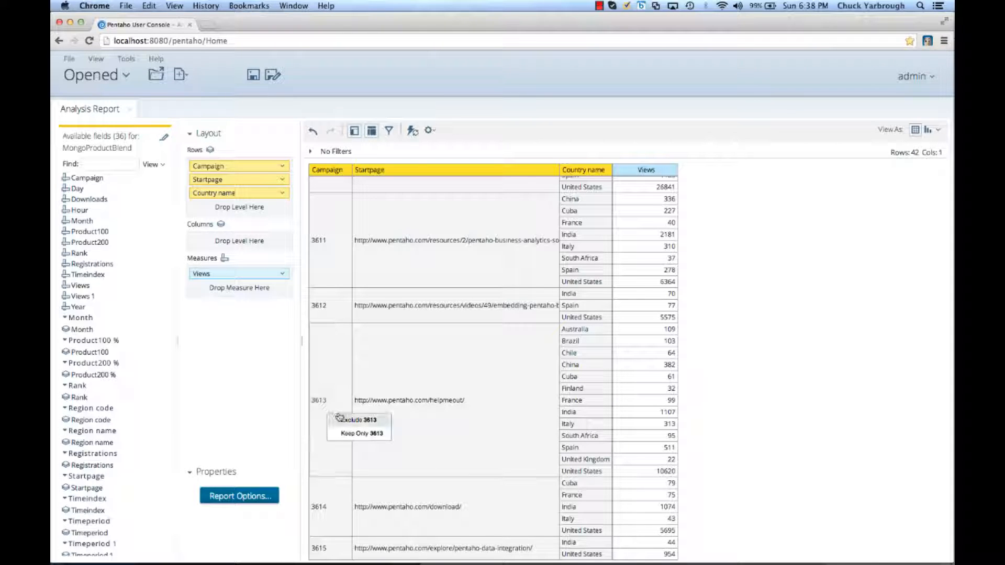
- Keep only campaign 3613 and display its views as a Column-Line Combo chart
{"action": "left_click", "coordinate": [354, 433]}
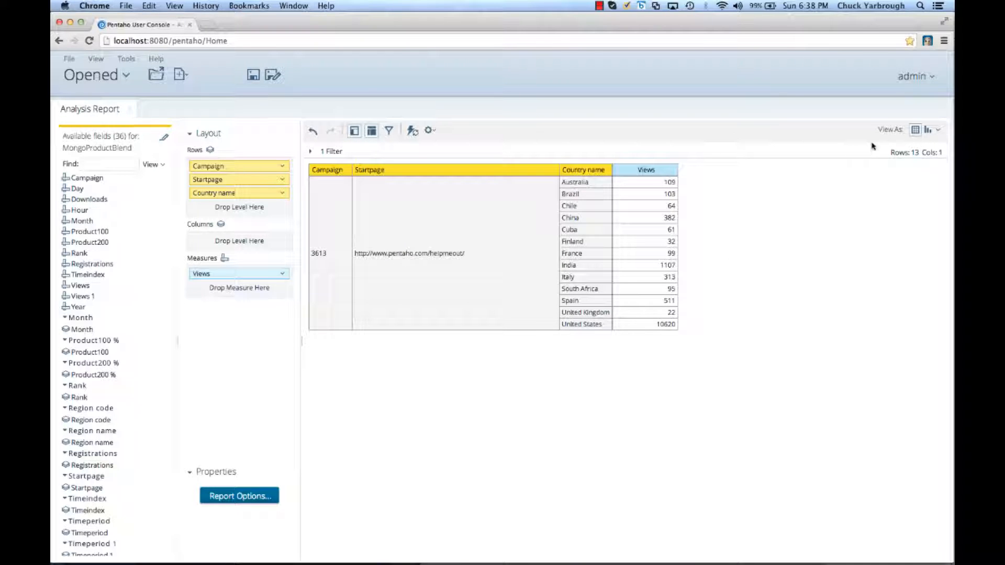
{"action": "left_click", "coordinate": [929, 130]}
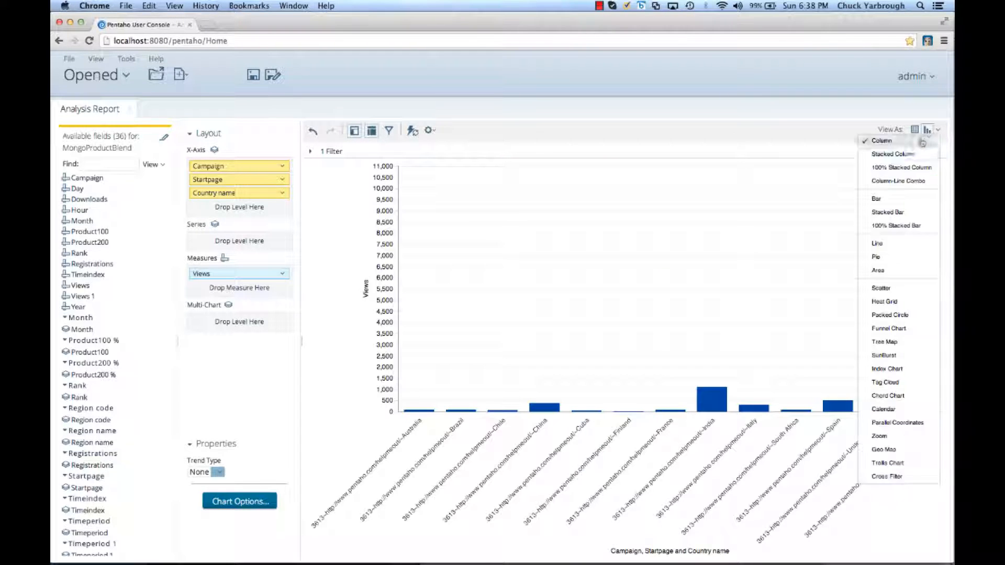
{"action": "left_click", "coordinate": [898, 180]}
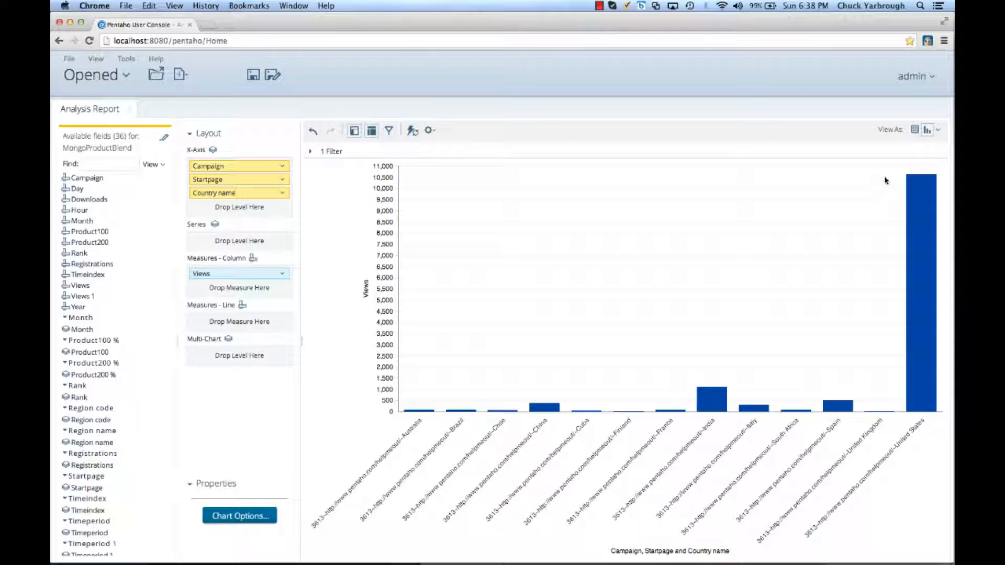
{"action": "mouse_move", "coordinate": [929, 356]}
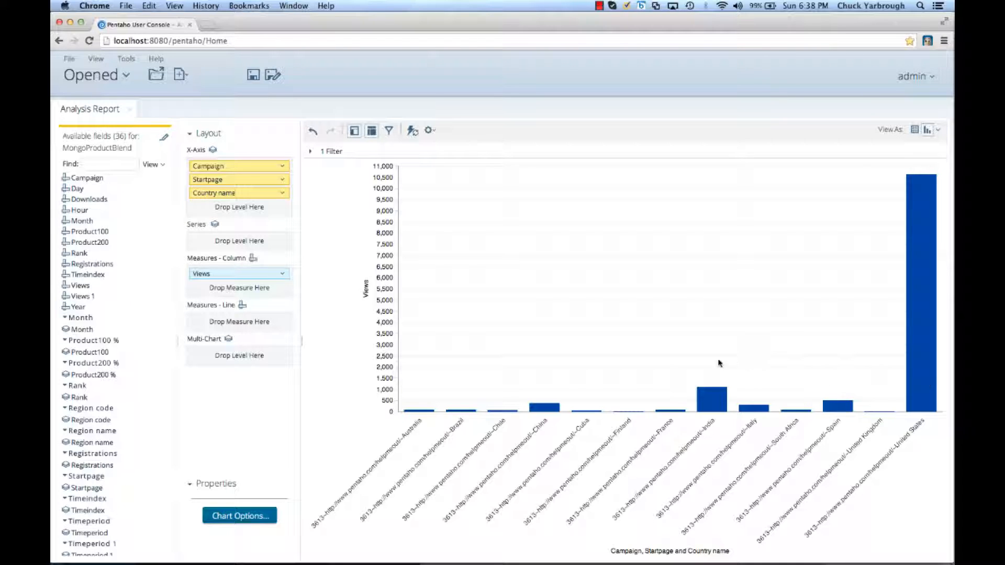
{"action": "mouse_move", "coordinate": [787, 305]}
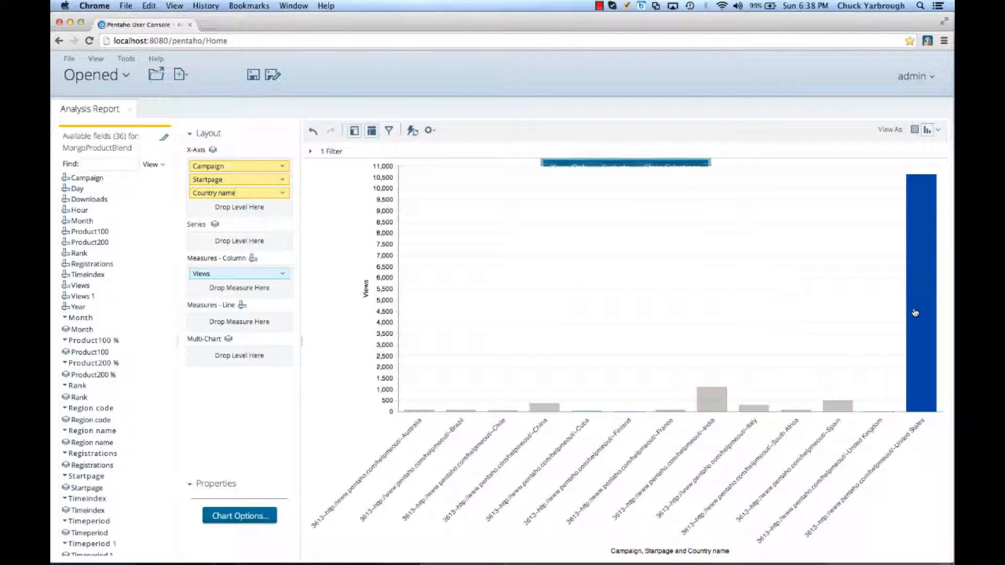
- Exclude the United States bar from the campaign 3613 chart
{"action": "left_click", "coordinate": [921, 301]}
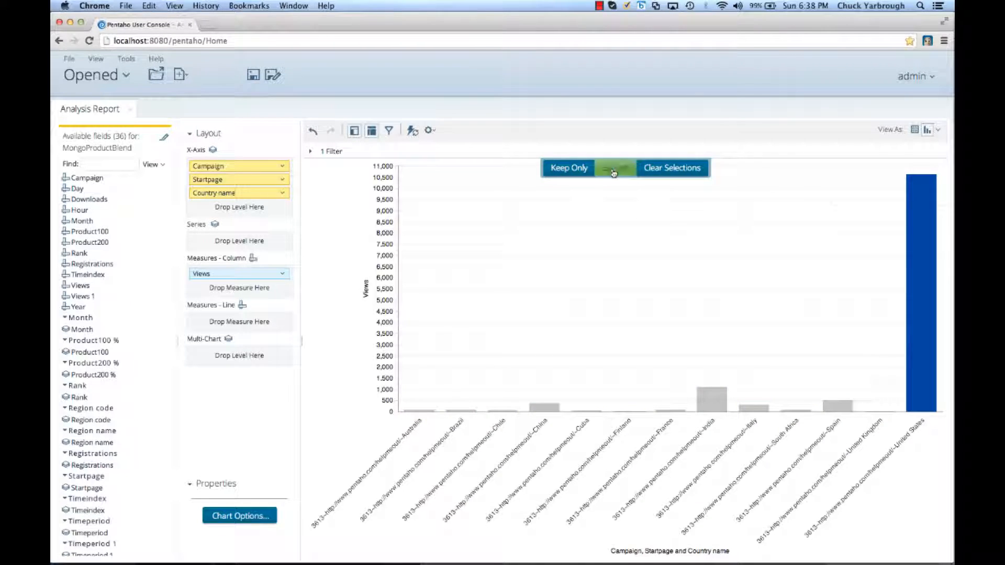
{"action": "left_click", "coordinate": [567, 168]}
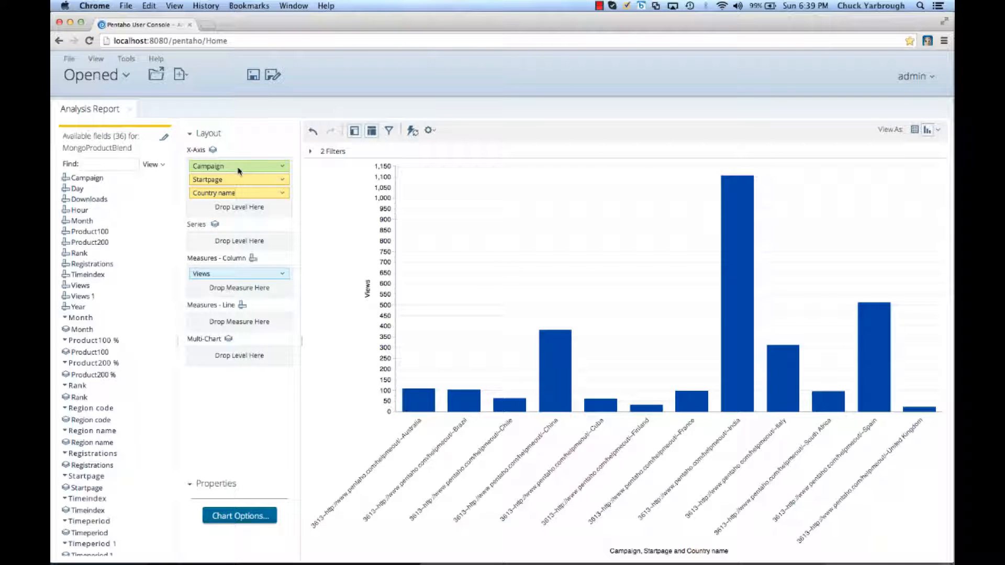
- Move Campaign from the X-Axis to Series so 3613 appears as the legend
{"action": "left_click_drag", "start_coordinate": [238, 166], "coordinate": [239, 226]}
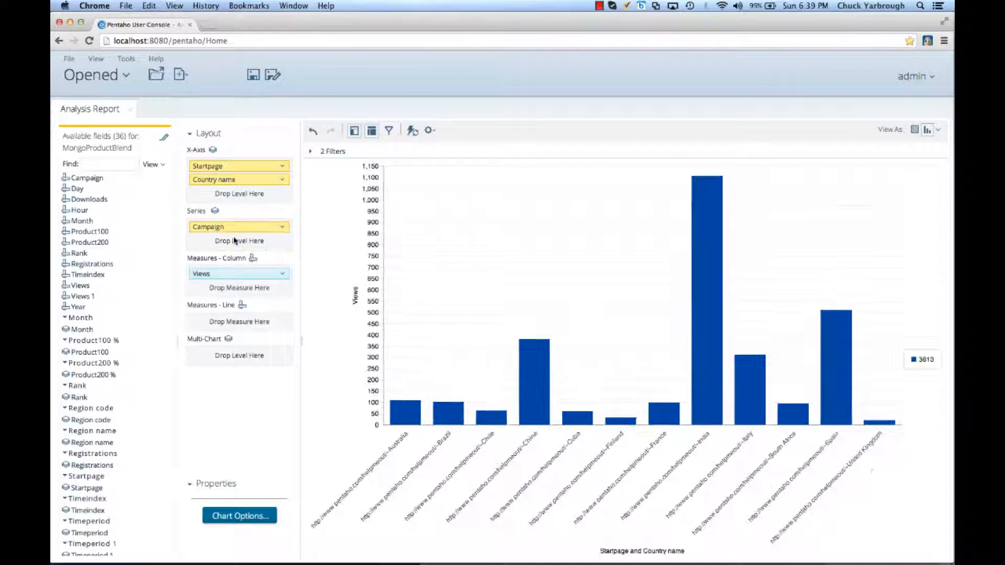
{"action": "mouse_move", "coordinate": [90, 231]}
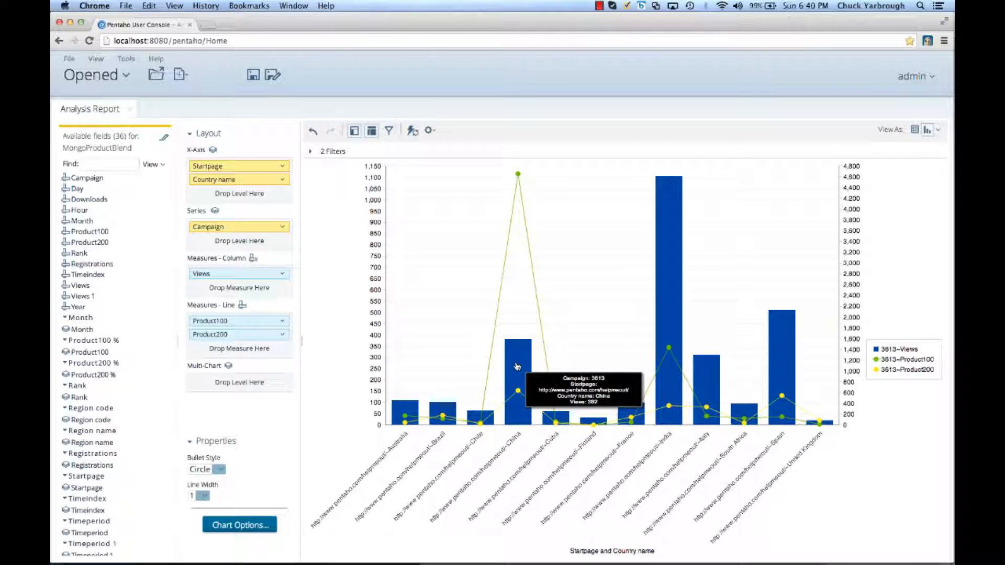
{"action": "mouse_move", "coordinate": [518, 176]}
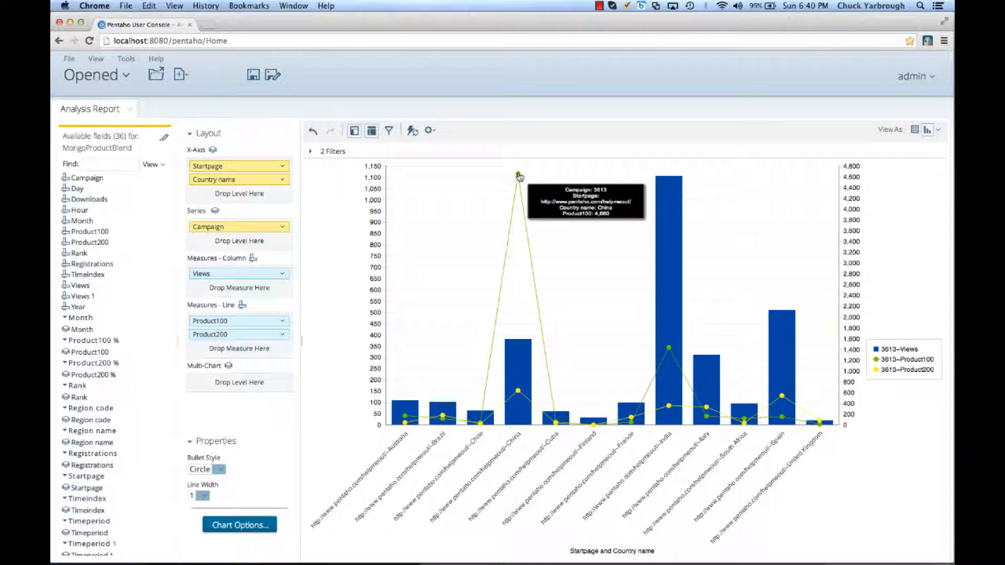
{"action": "mouse_move", "coordinate": [512, 359]}
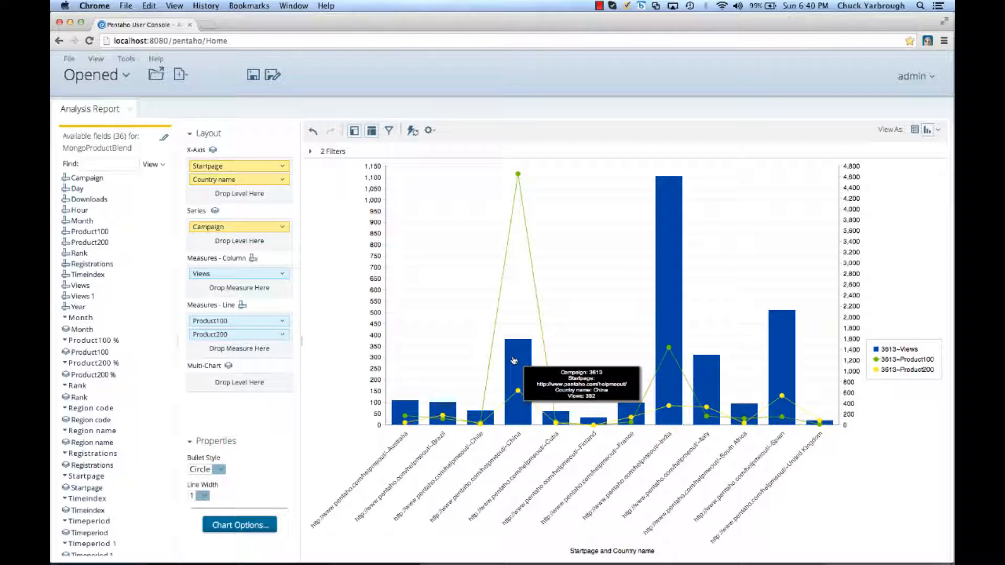